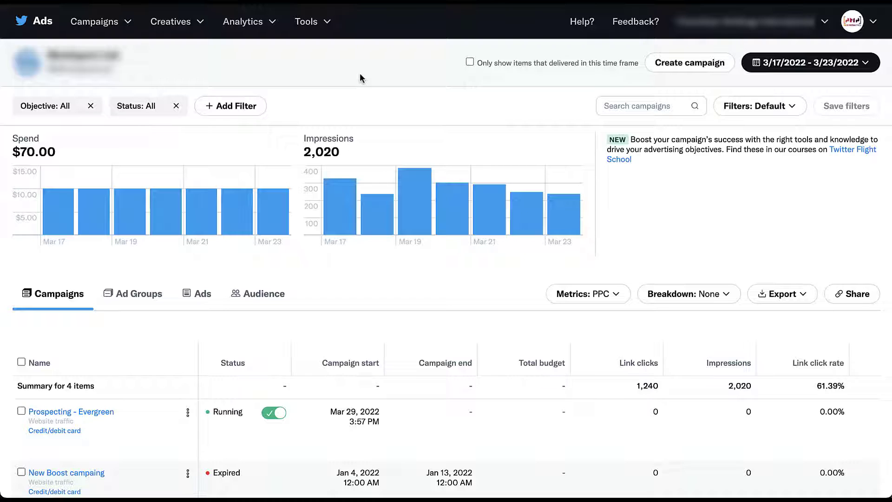
mouse_move(324, 21)
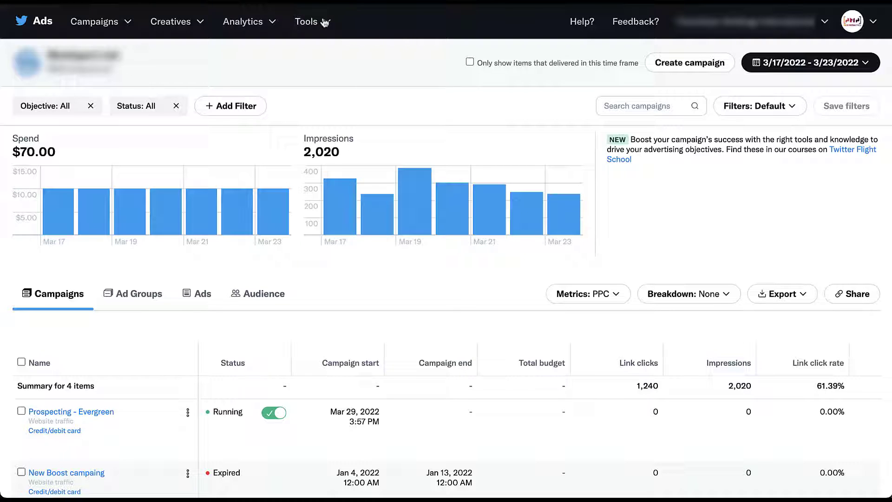
Expand the Tools menu on the campaigns dashboard.
left_click(306, 21)
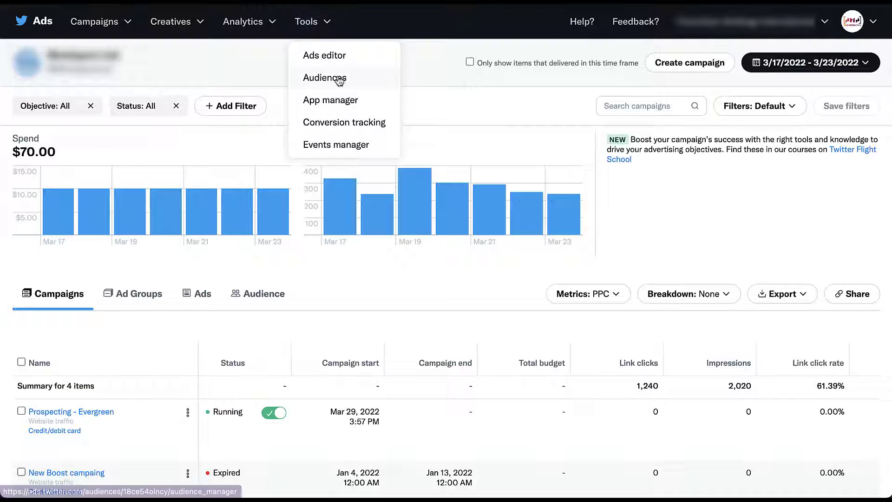
Go to the Audiences page listing the five saved audiences.
left_click(325, 77)
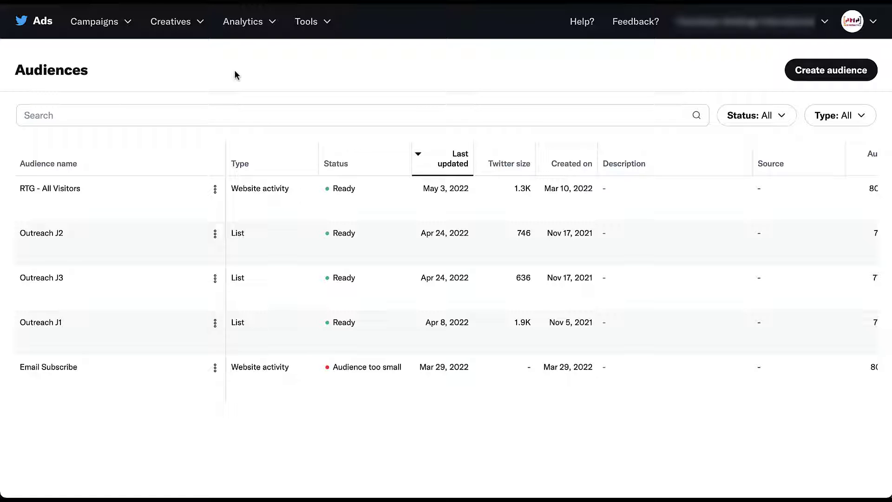
mouse_move(273, 61)
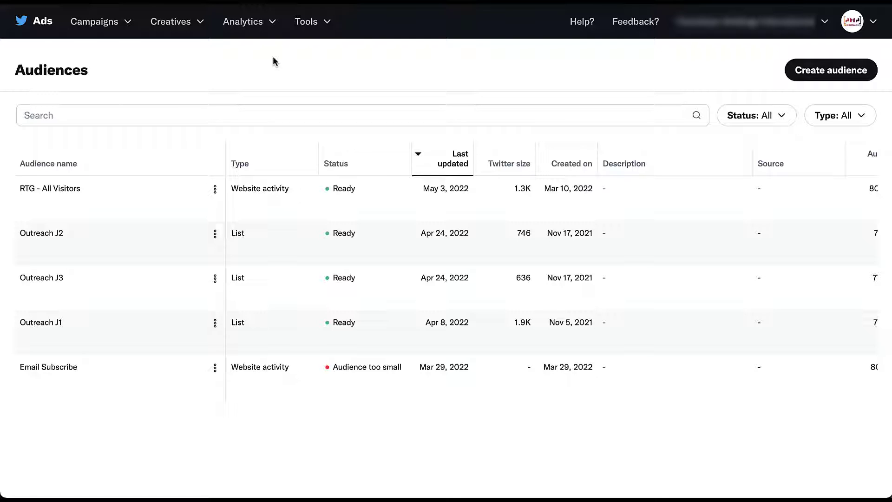
mouse_move(742, 69)
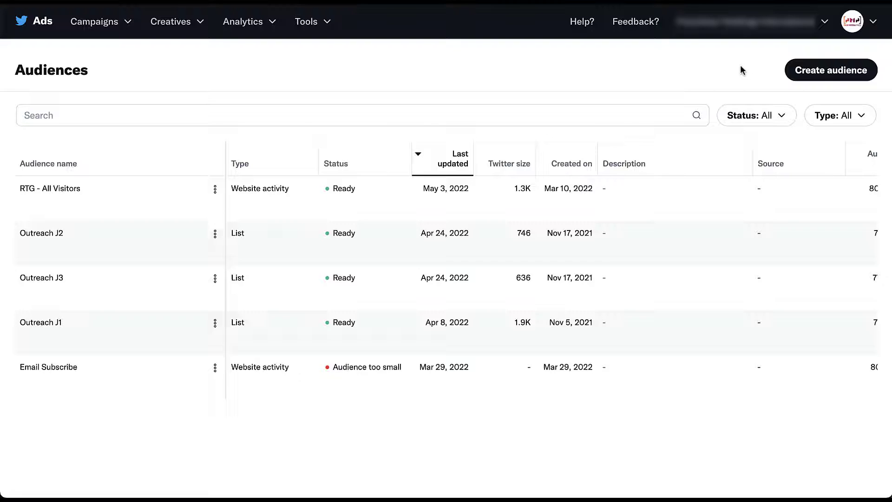
Begin a new audience of type List and reach the Add a list step.
left_click(831, 69)
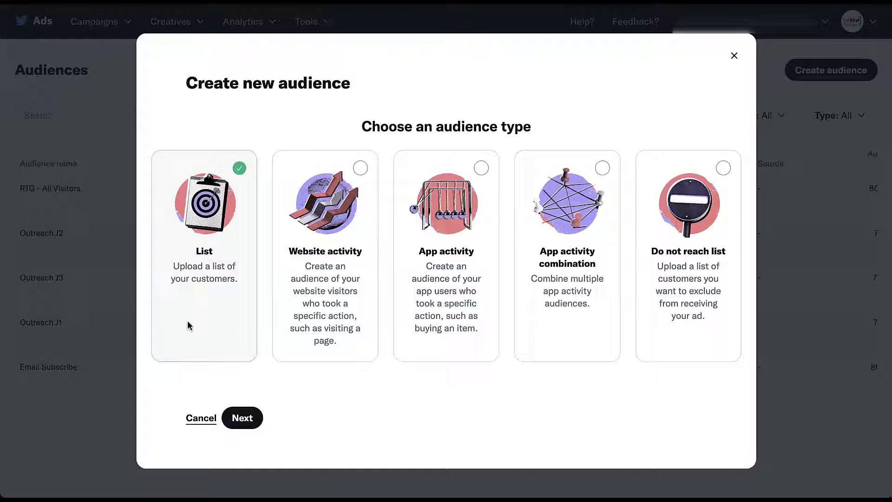
left_click(242, 417)
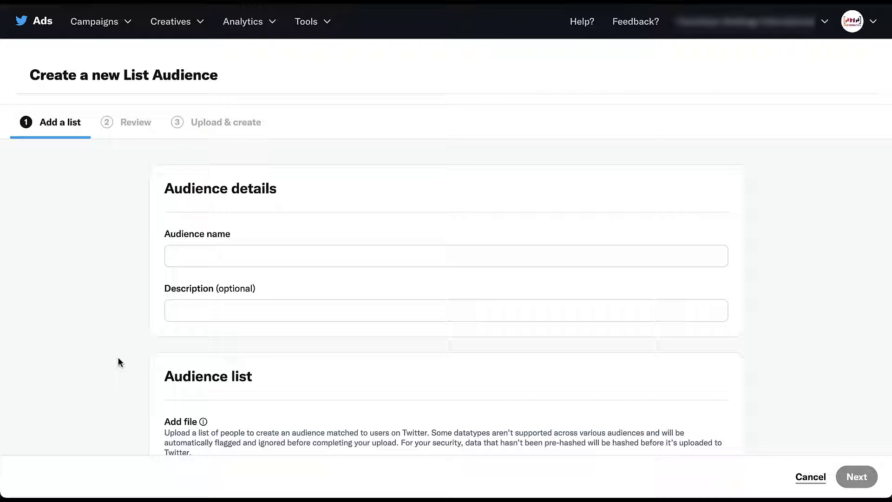
scroll("down", 3)
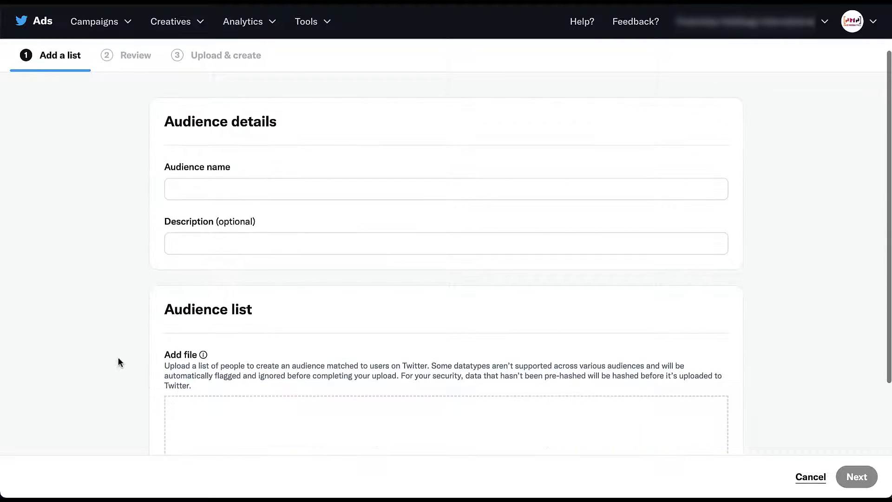
scroll("down", 3)
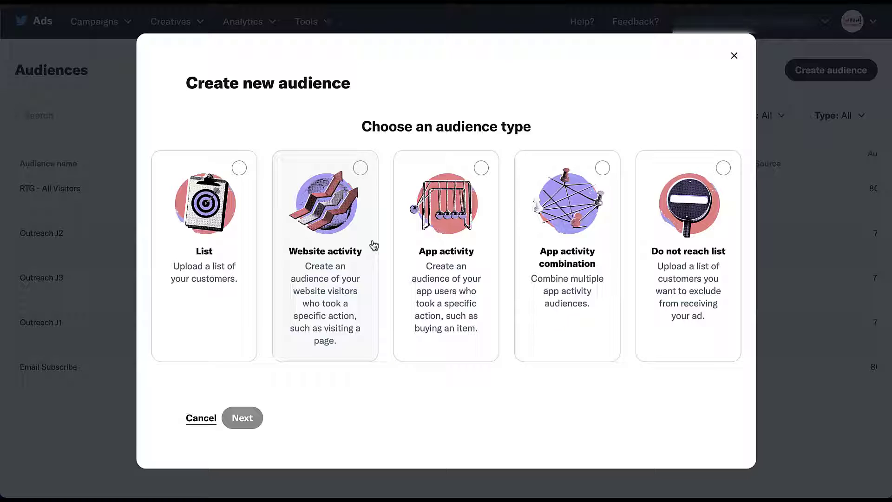
mouse_move(367, 247)
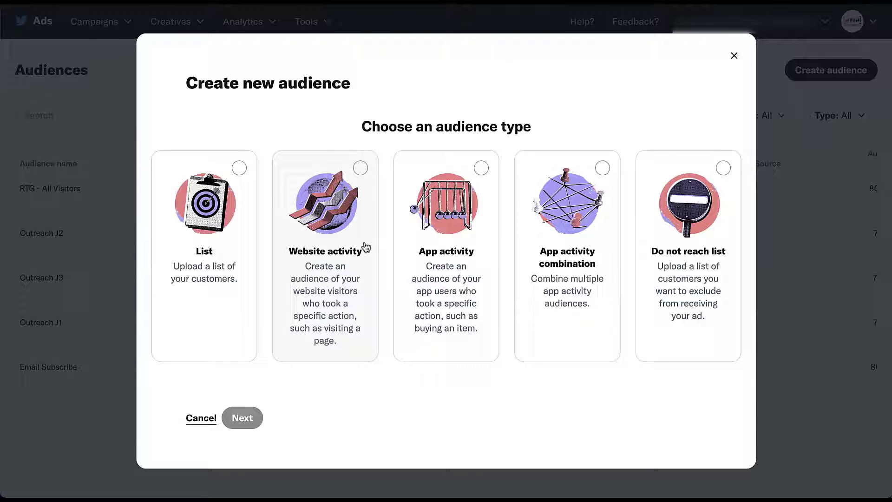
Proceed with a Website activity audience and scroll to its Audience rules.
left_click(241, 417)
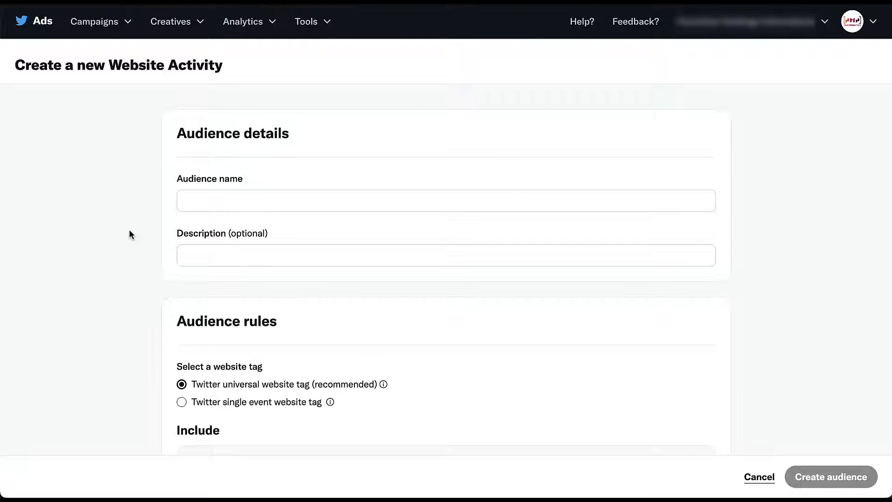
scroll("down", 3)
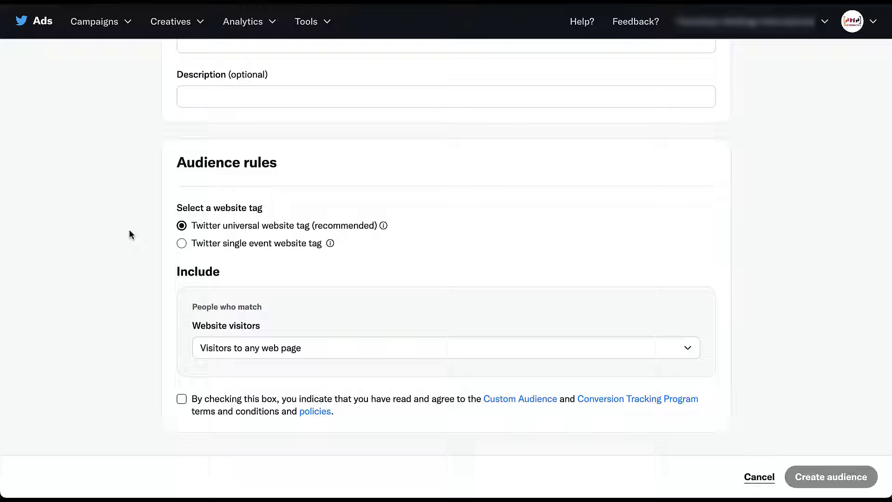
mouse_move(141, 296)
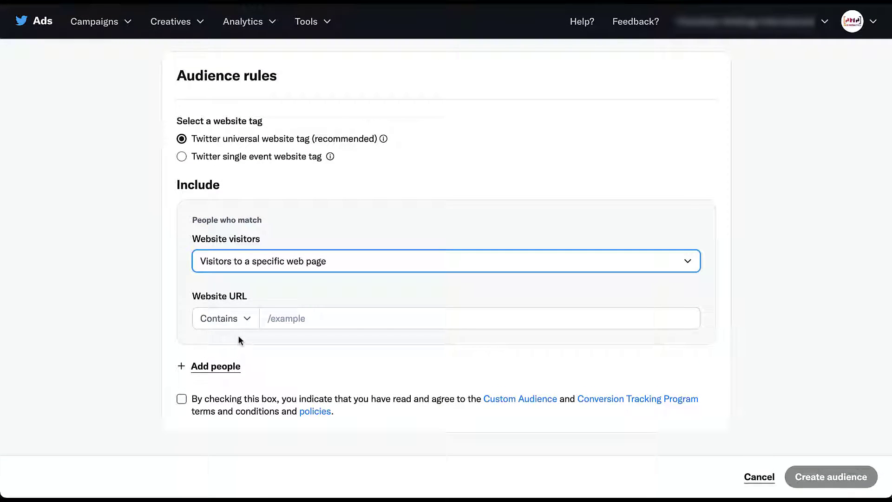
Keep the Contains matching and enter /lp/ as the website URL for the rule.
left_click(224, 318)
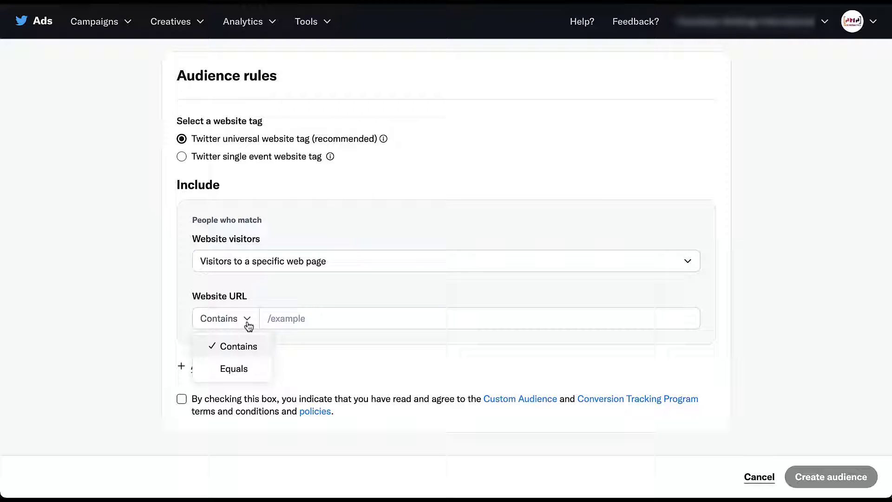
left_click(236, 346)
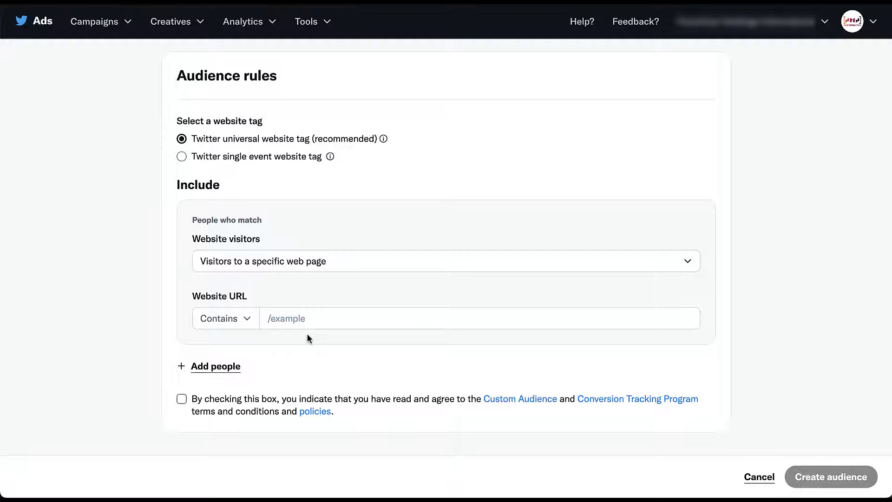
left_click(479, 318)
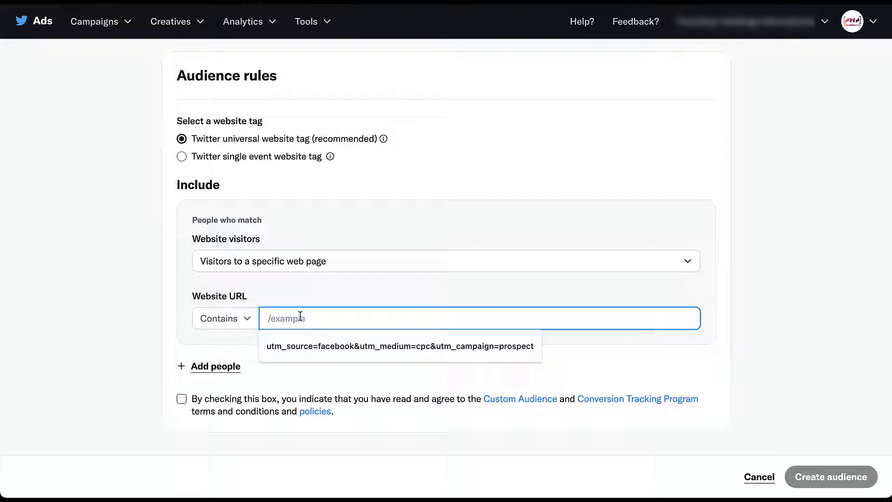
type("/lp/")
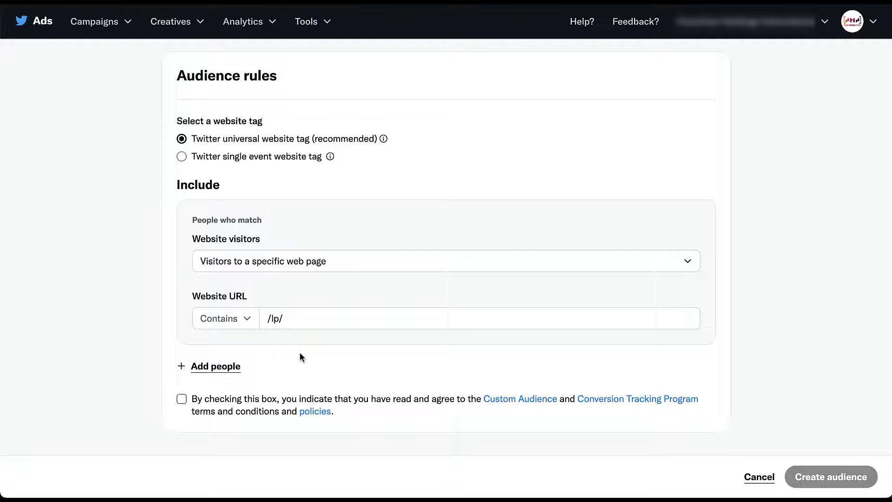
mouse_move(227, 371)
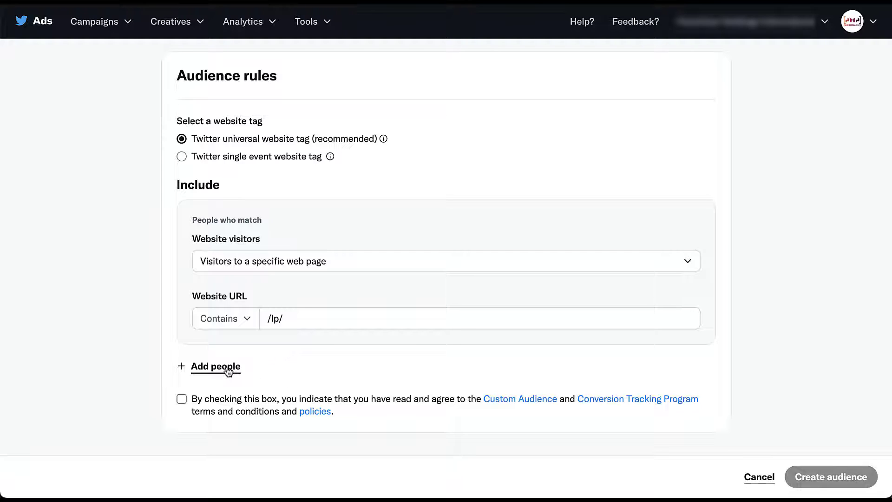
Add a second OR 'people who match' group and view its URL matching options.
left_click(215, 366)
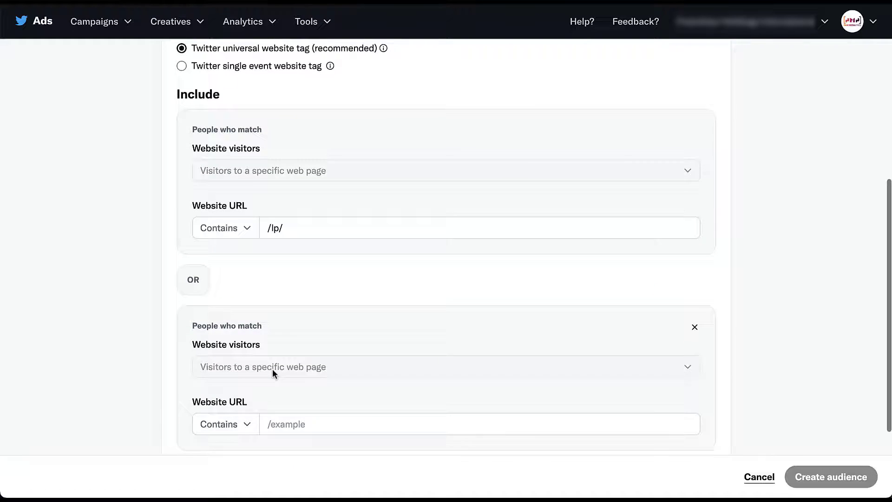
scroll("down", 3)
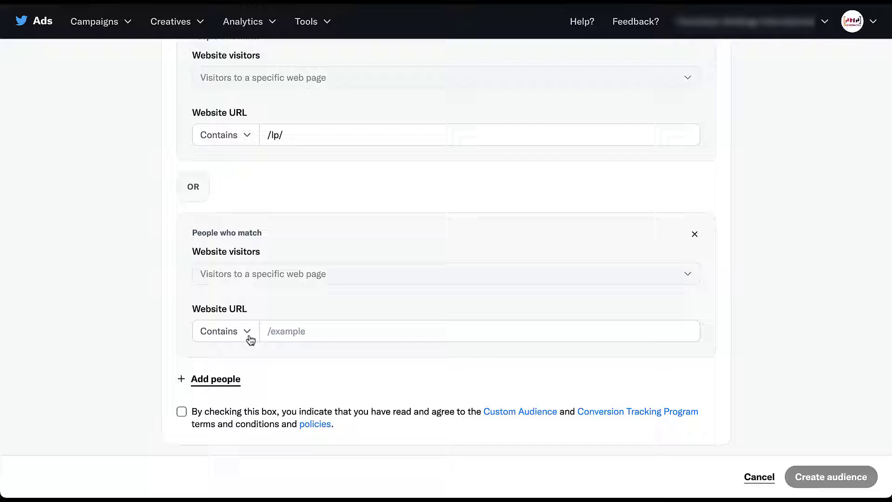
left_click(224, 331)
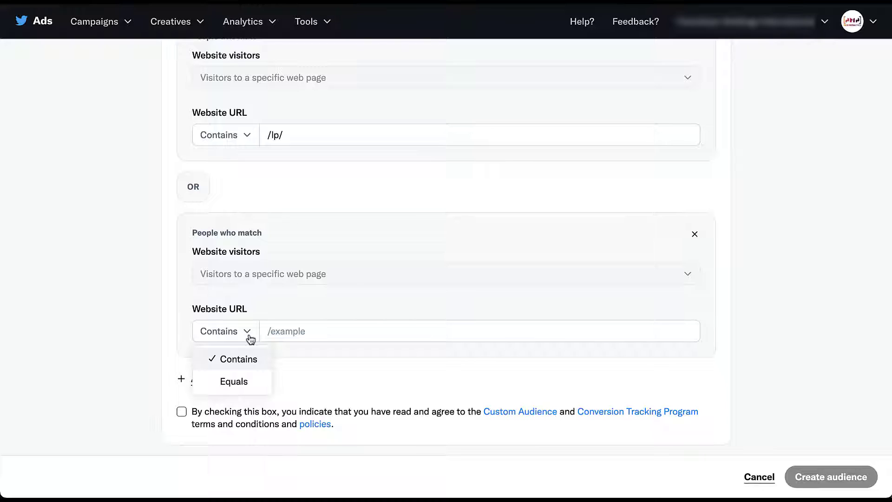
mouse_move(312, 228)
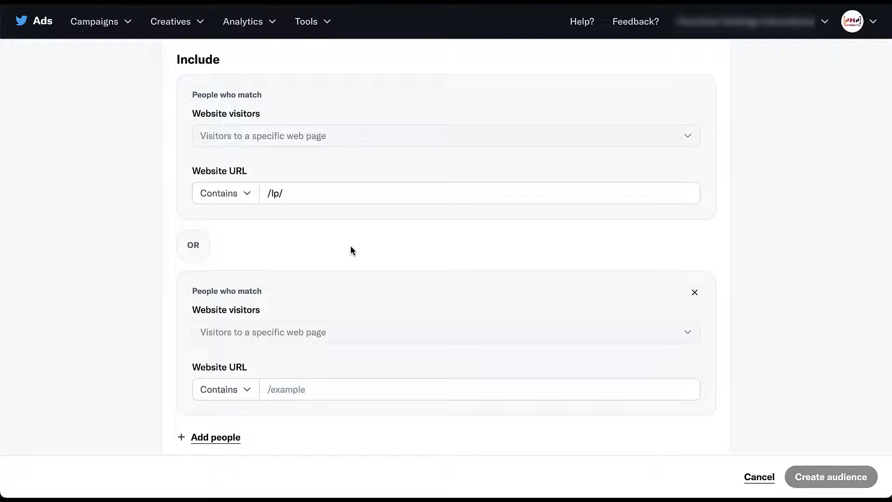
mouse_move(292, 214)
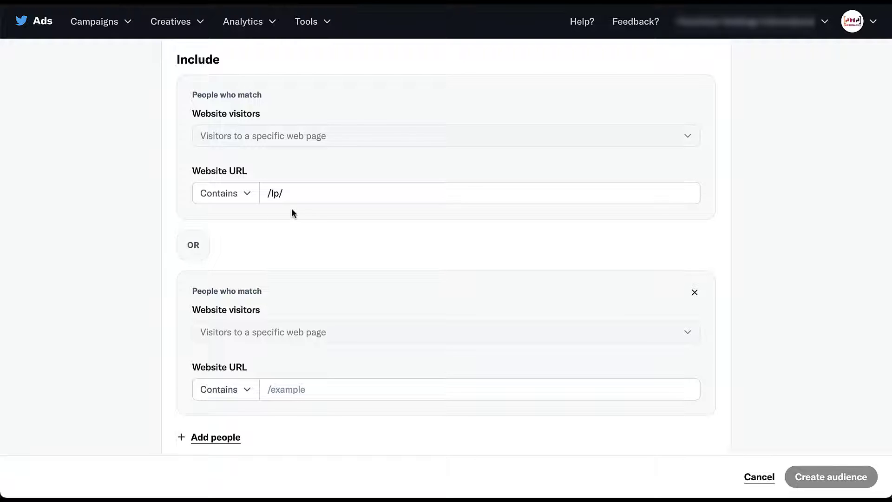
mouse_move(287, 268)
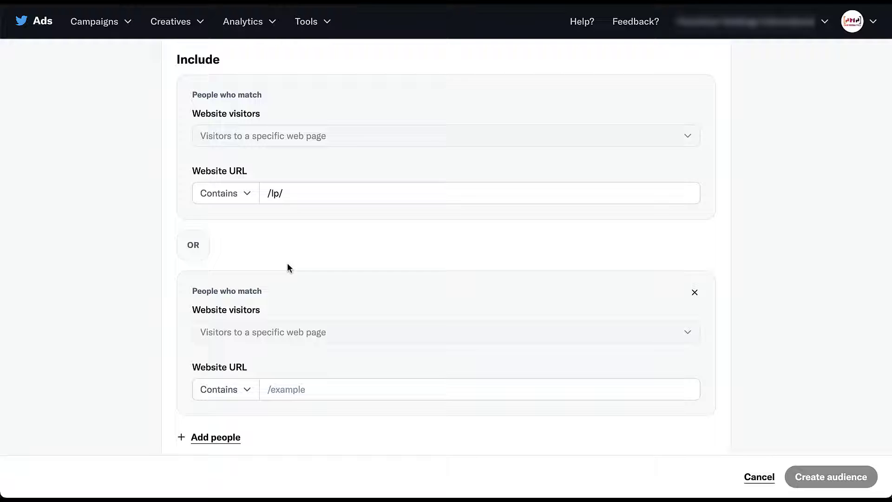
mouse_move(268, 244)
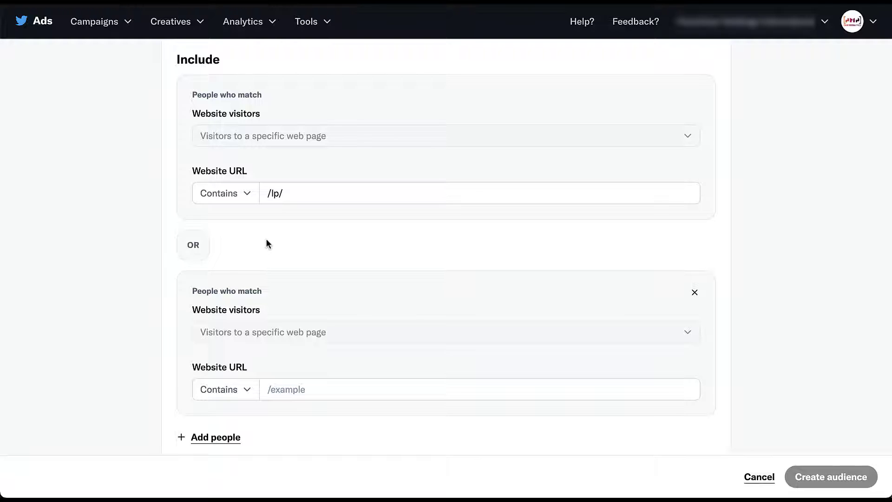
mouse_move(695, 292)
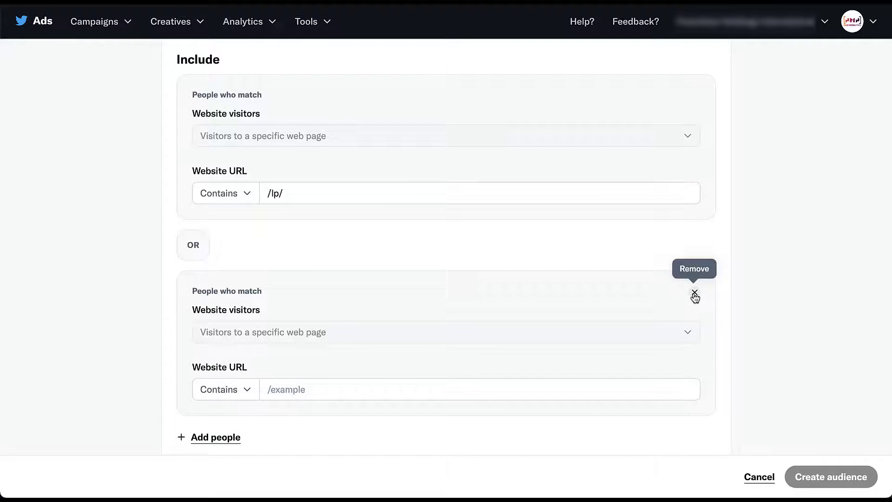
Remove the second rule block so only the /lp/ rule remains.
left_click(693, 294)
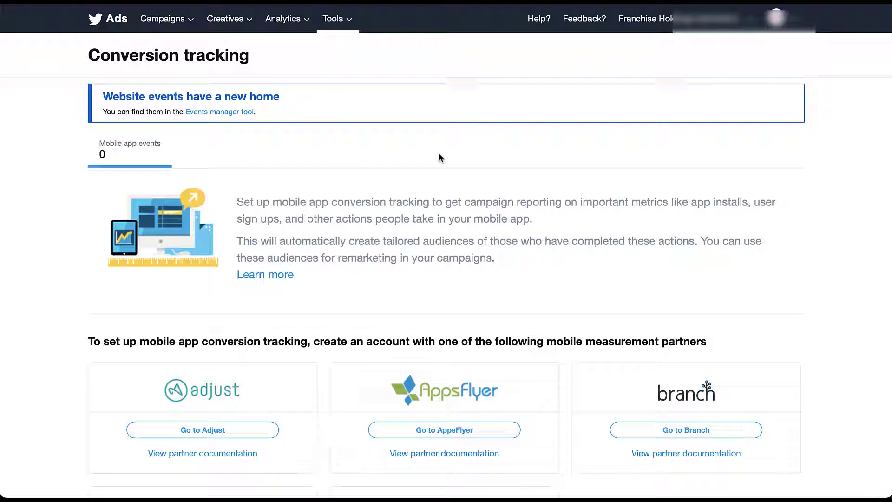
Scroll down the Create new audience dialog to the App activity combination card.
scroll("down", 3)
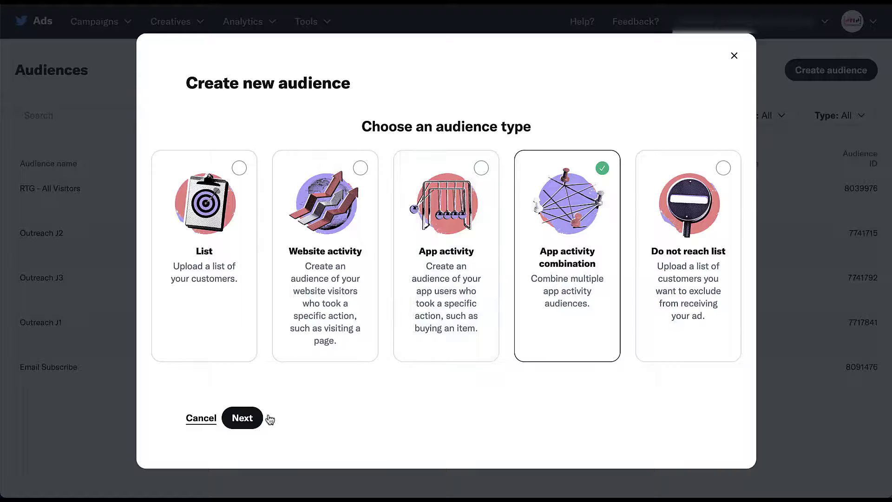
Reach the App Activity Combination form and scroll to its Audience rules.
left_click(242, 418)
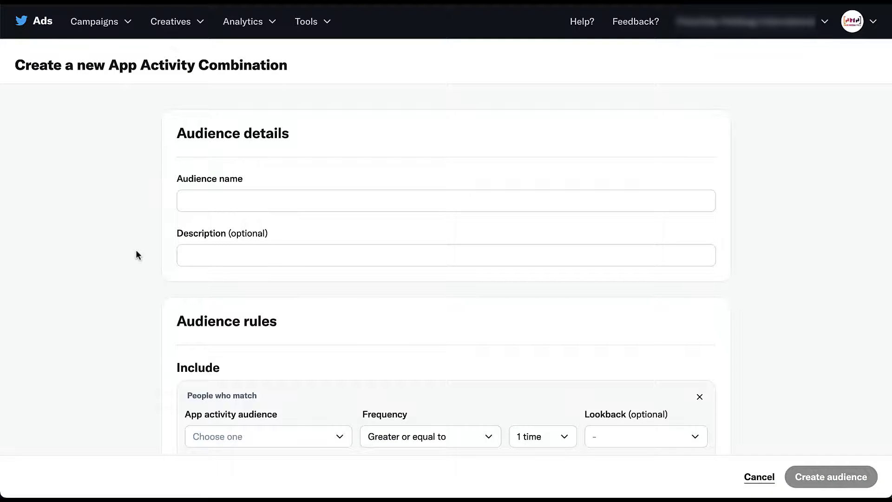
scroll("down", 3)
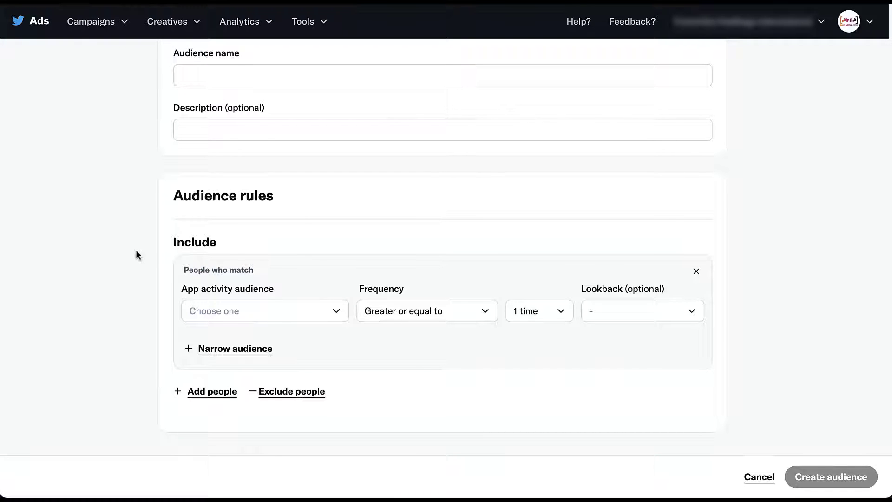
mouse_move(175, 315)
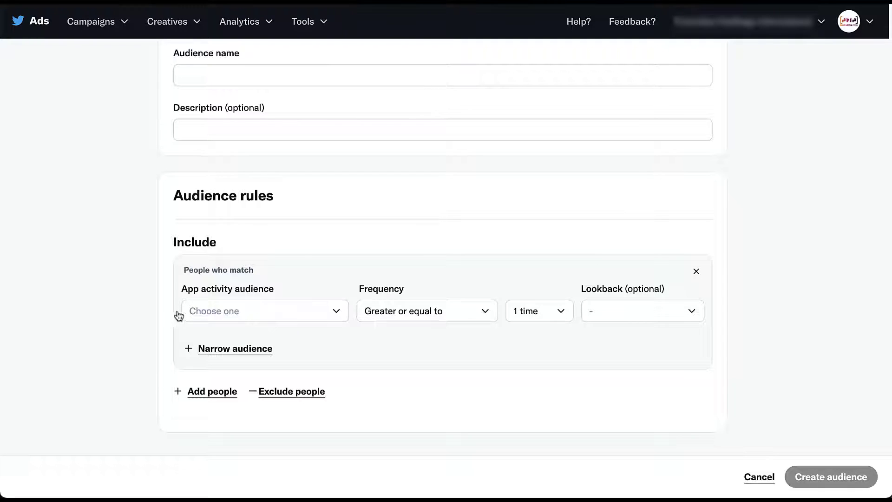
mouse_move(490, 319)
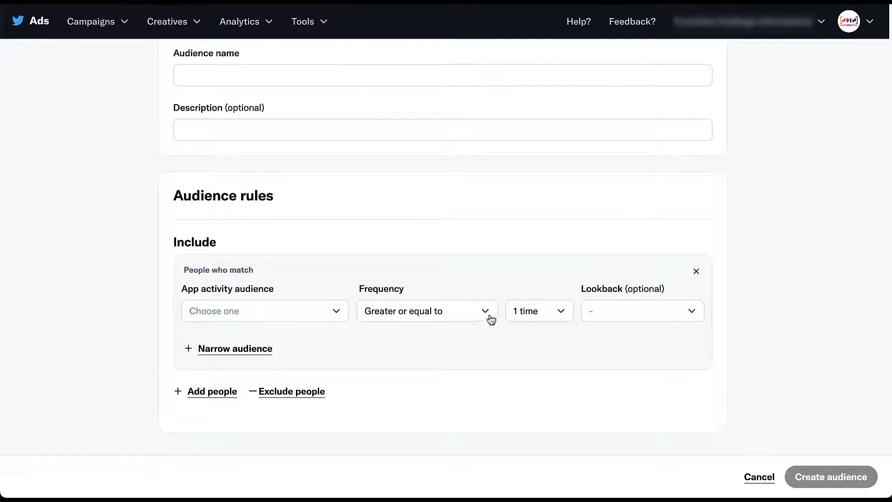
Review the Frequency and Lookback window options, leaving frequency at 1 time.
left_click(427, 310)
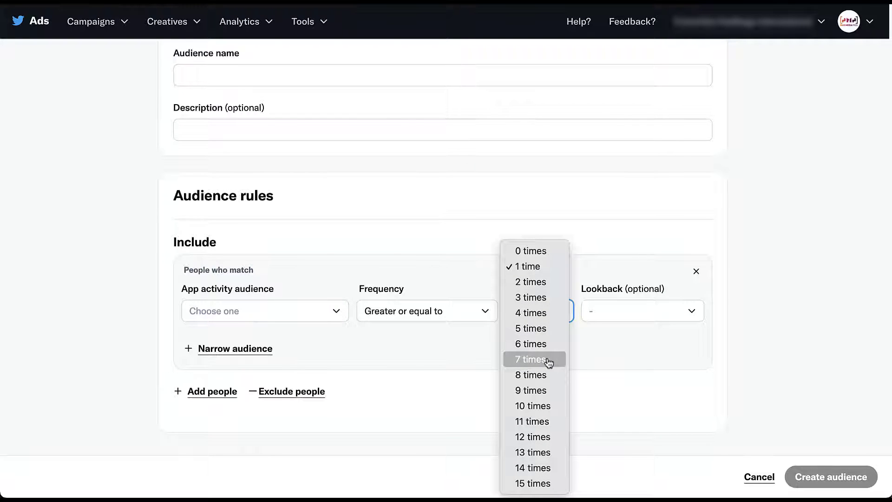
left_click(524, 266)
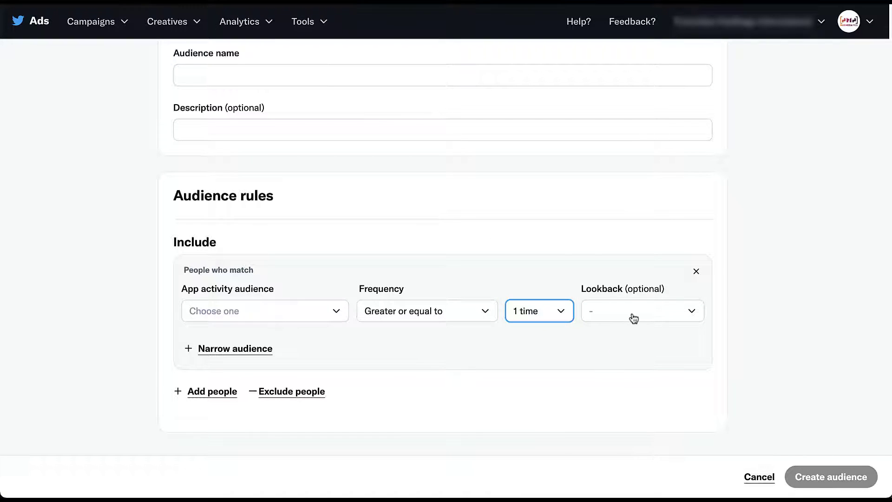
left_click(642, 311)
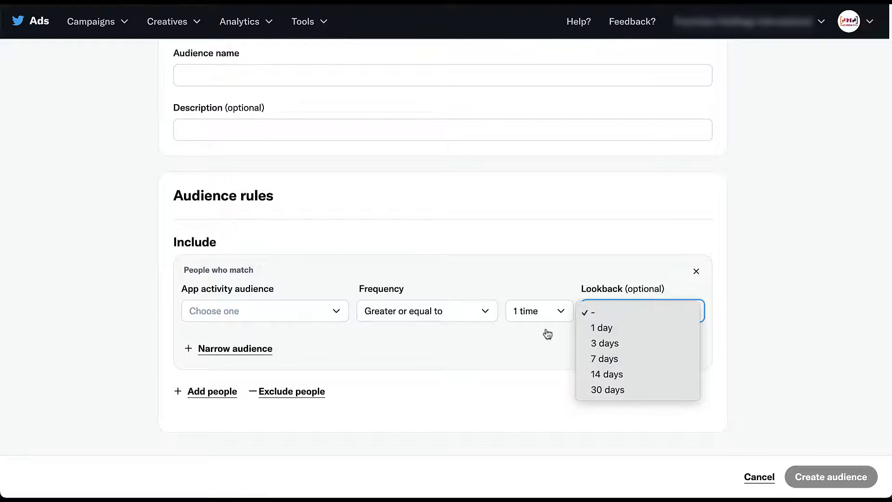
left_click(536, 335)
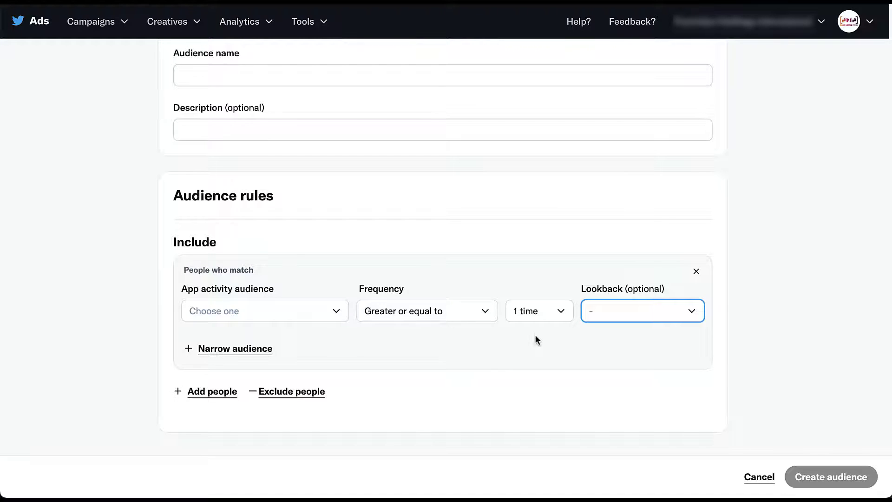
mouse_move(235, 348)
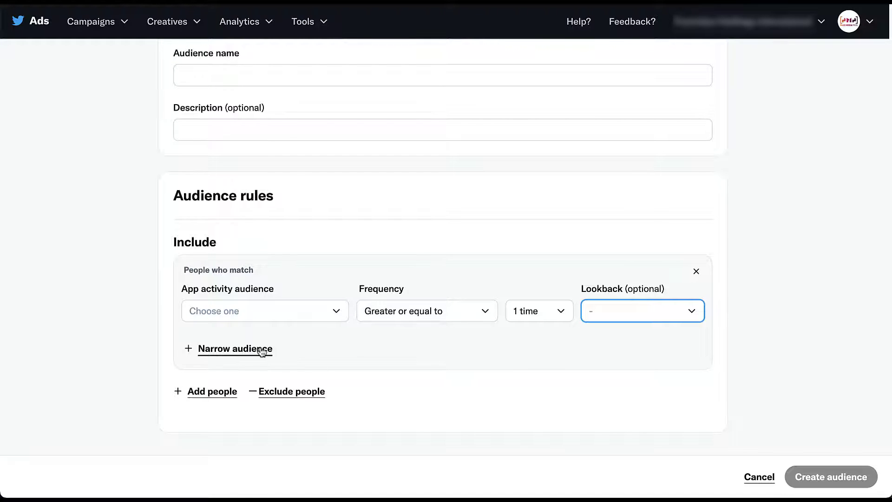
Add an And also match condition, a second OR group, and an Exclude section to the rules.
left_click(234, 349)
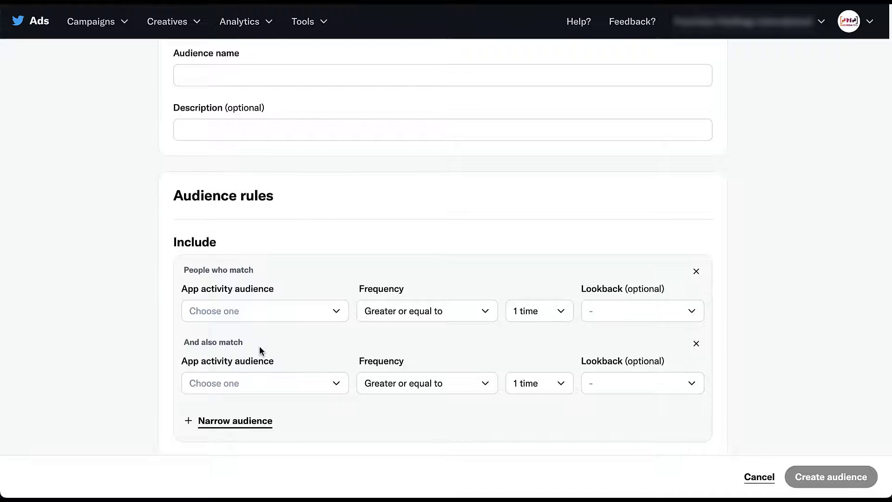
scroll("down", 3)
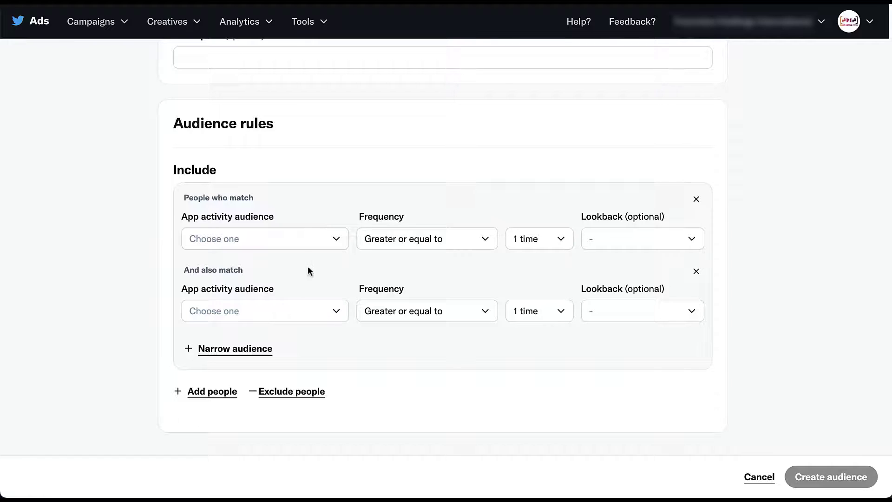
mouse_move(324, 290)
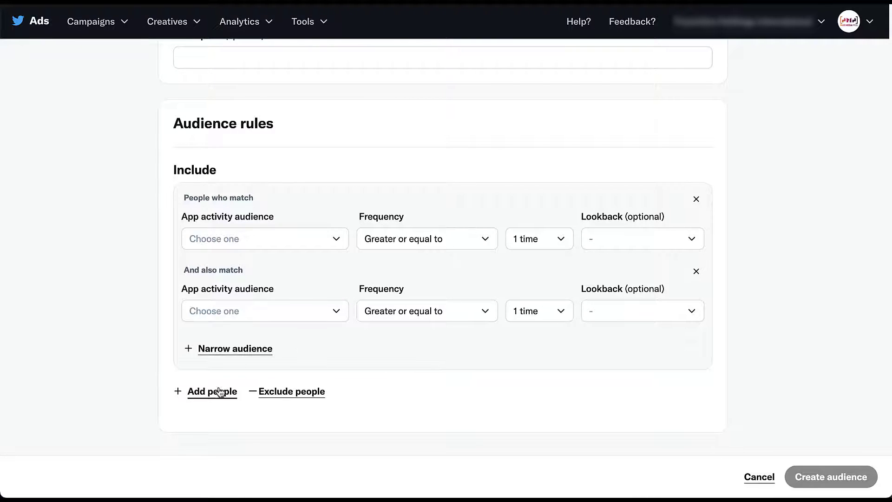
left_click(212, 391)
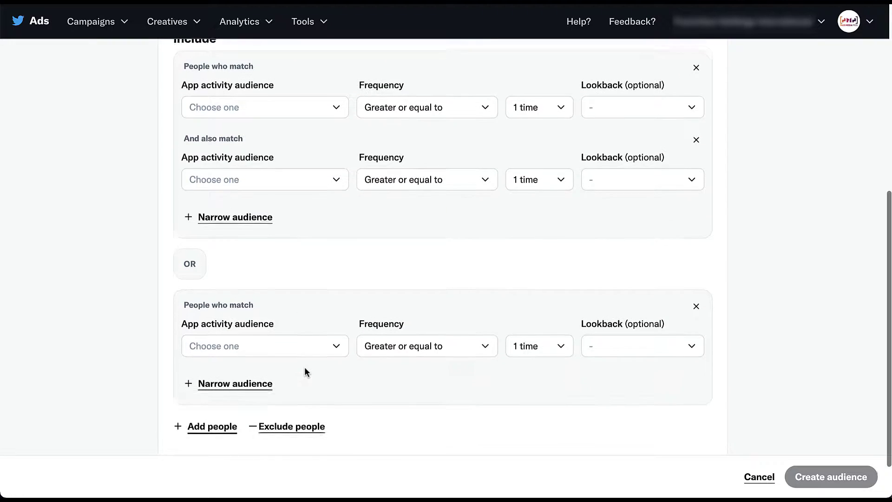
scroll("down", 3)
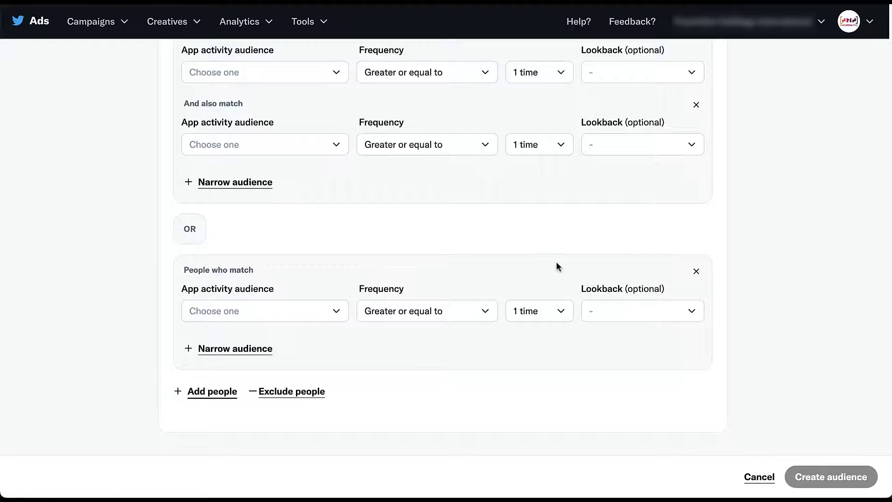
mouse_move(301, 275)
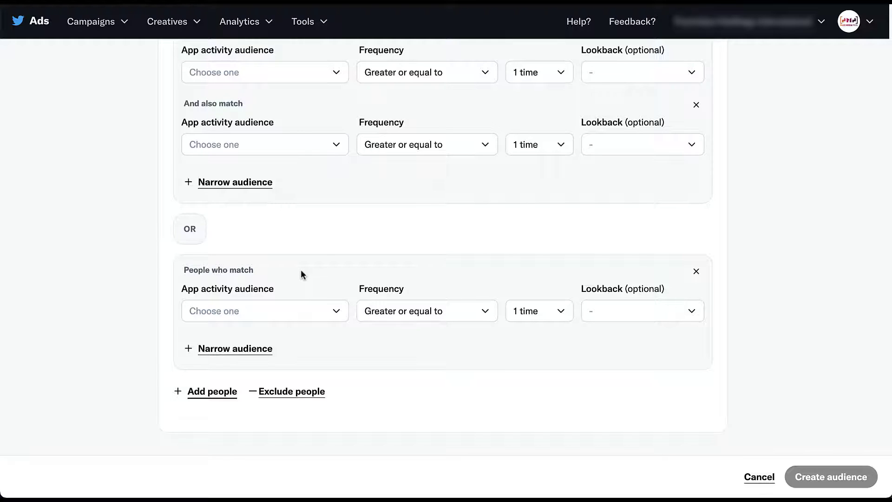
left_click(291, 391)
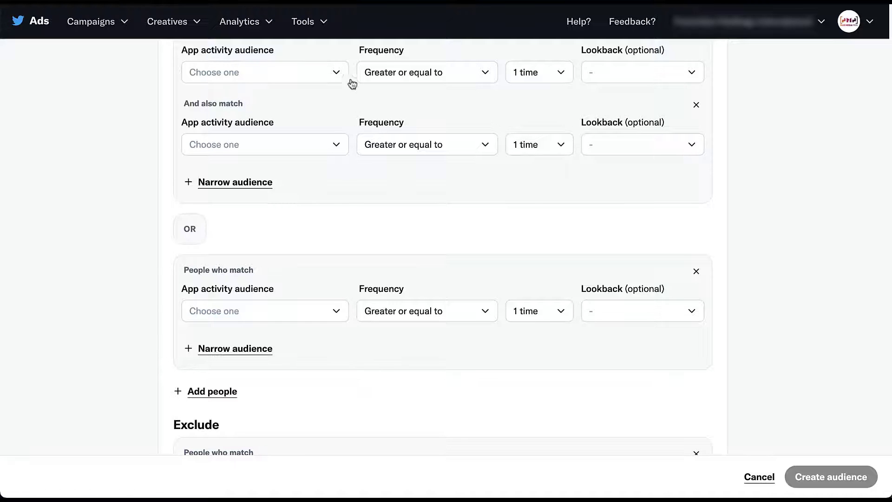
mouse_move(348, 354)
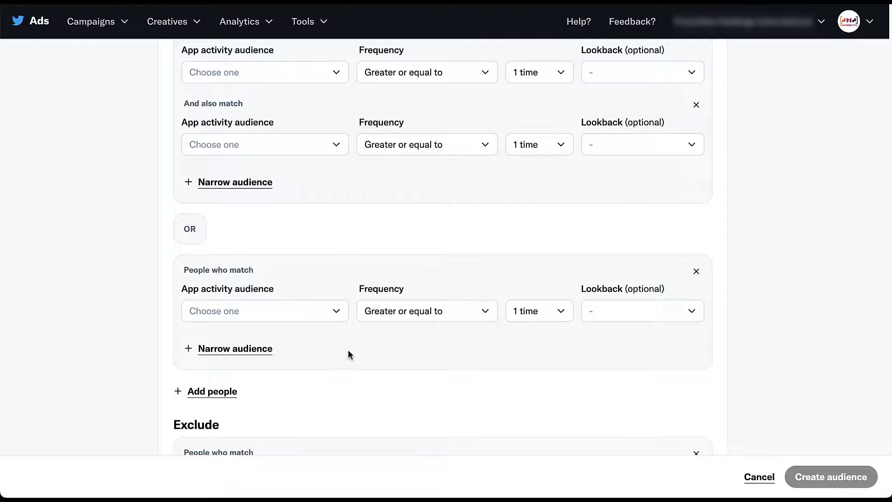
scroll("down", 3)
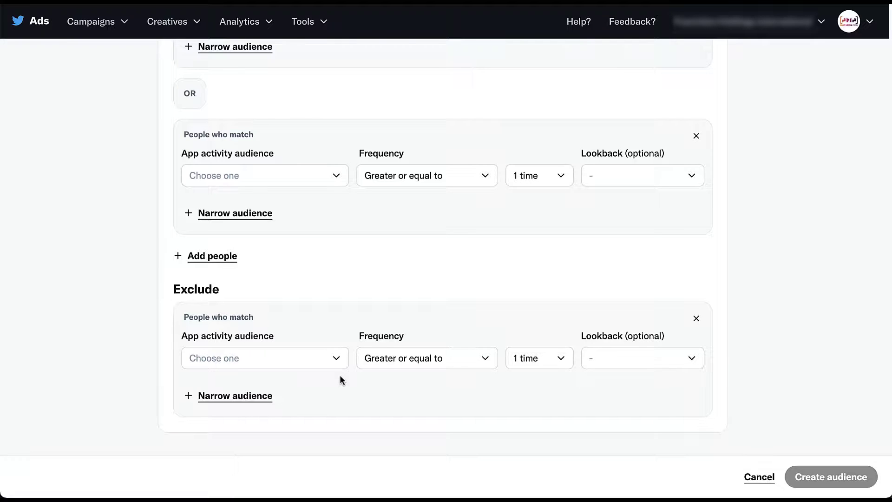
mouse_move(339, 381)
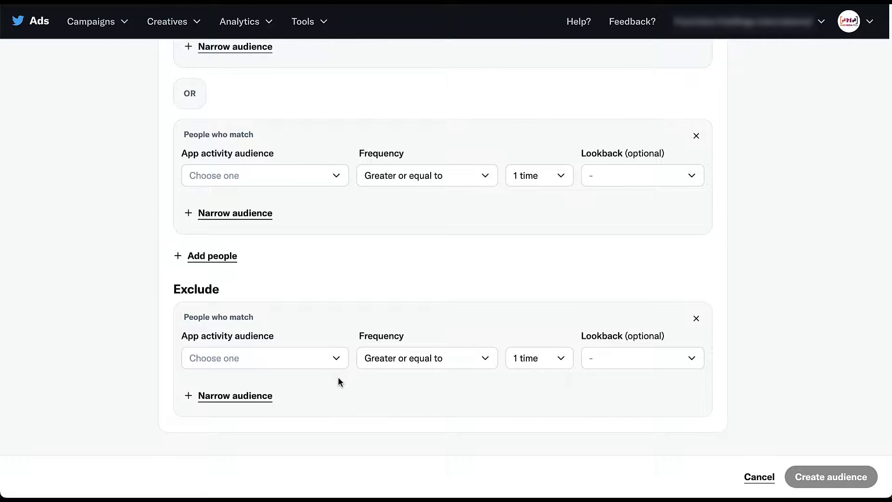
mouse_move(334, 399)
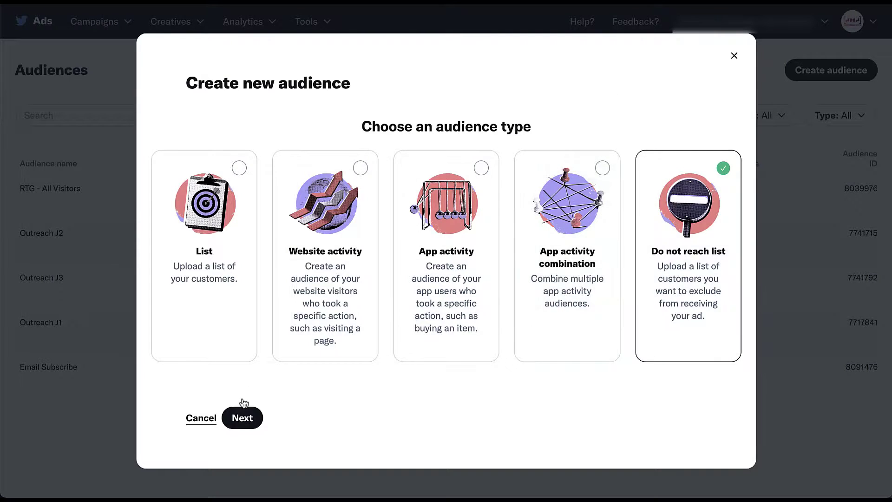
Continue into the Create a do not reach list form and reach its Add file upload box.
left_click(242, 417)
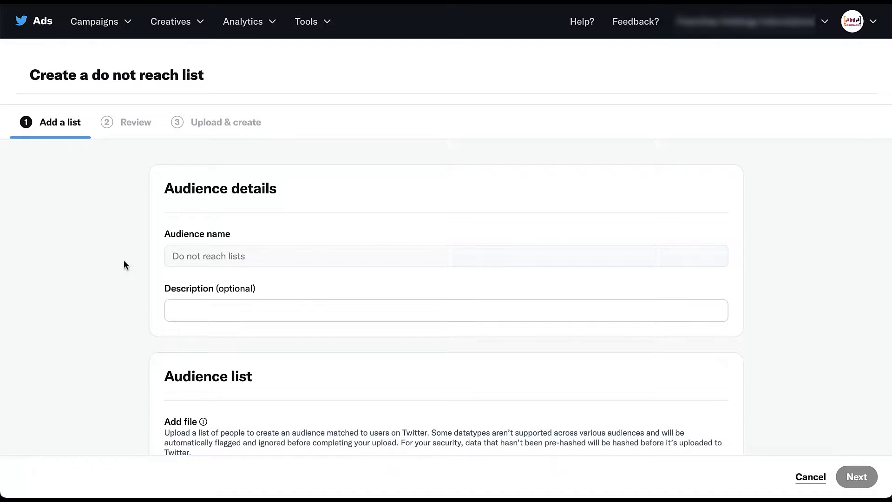
scroll("down", 3)
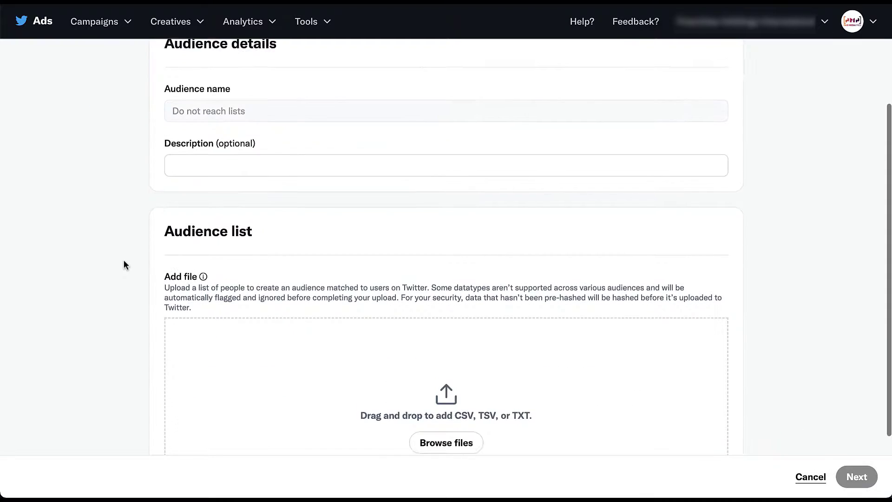
scroll("down", 3)
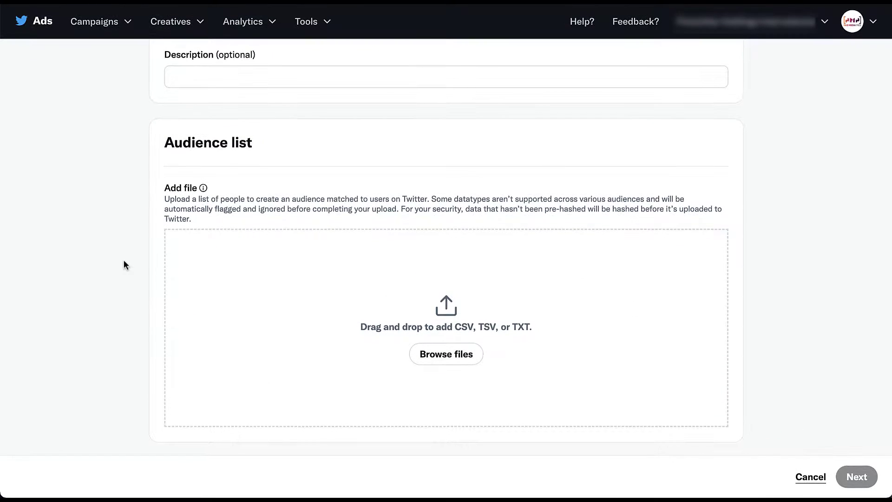